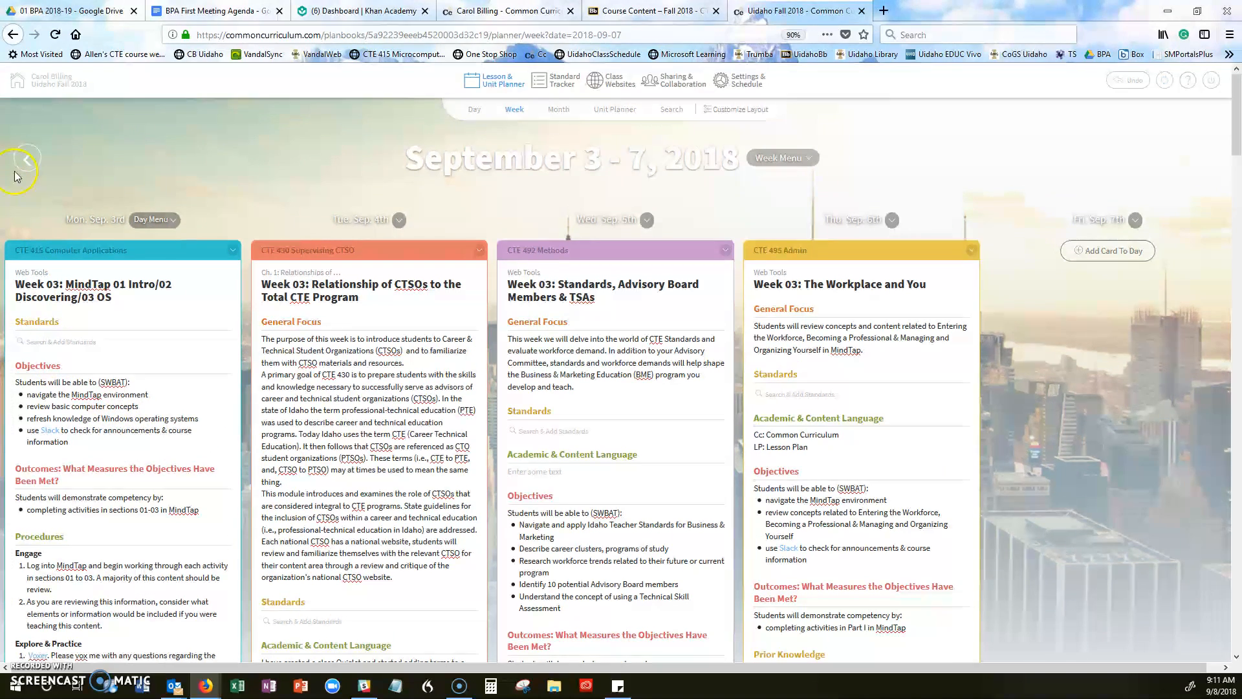
- Step back from the September 3–7 week to August 20–24, 2018
{"action": "left_click", "coordinate": [26, 161]}
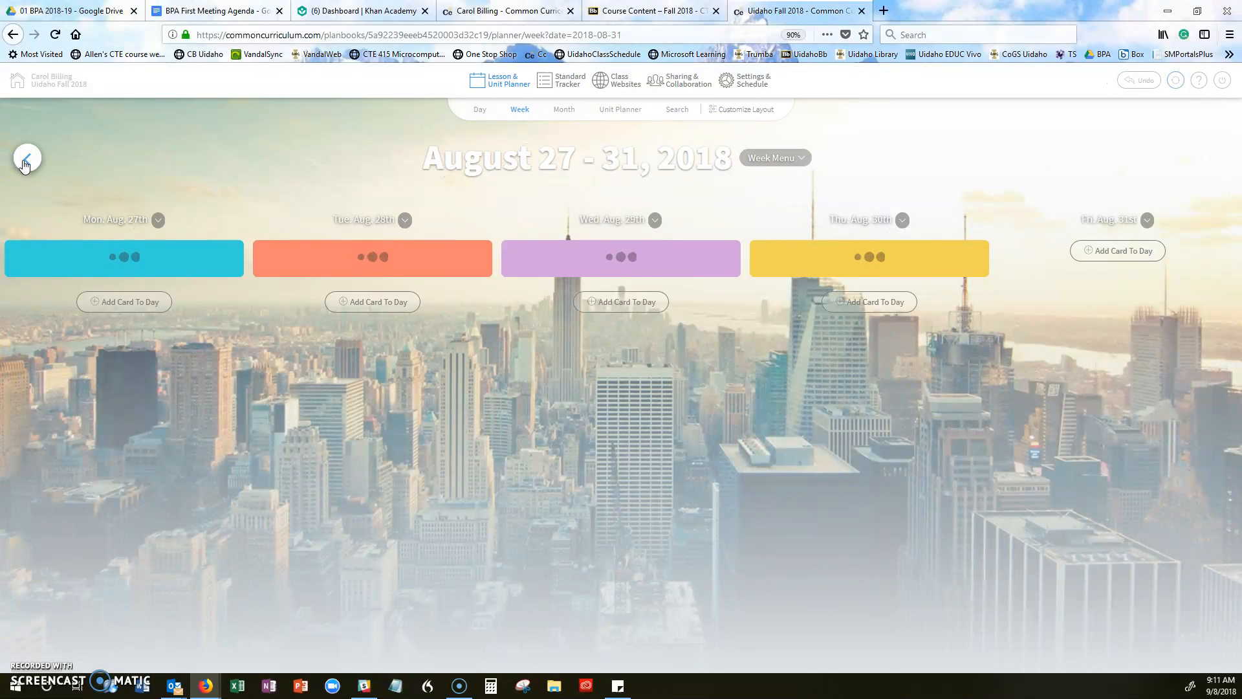
{"action": "left_click", "coordinate": [26, 158]}
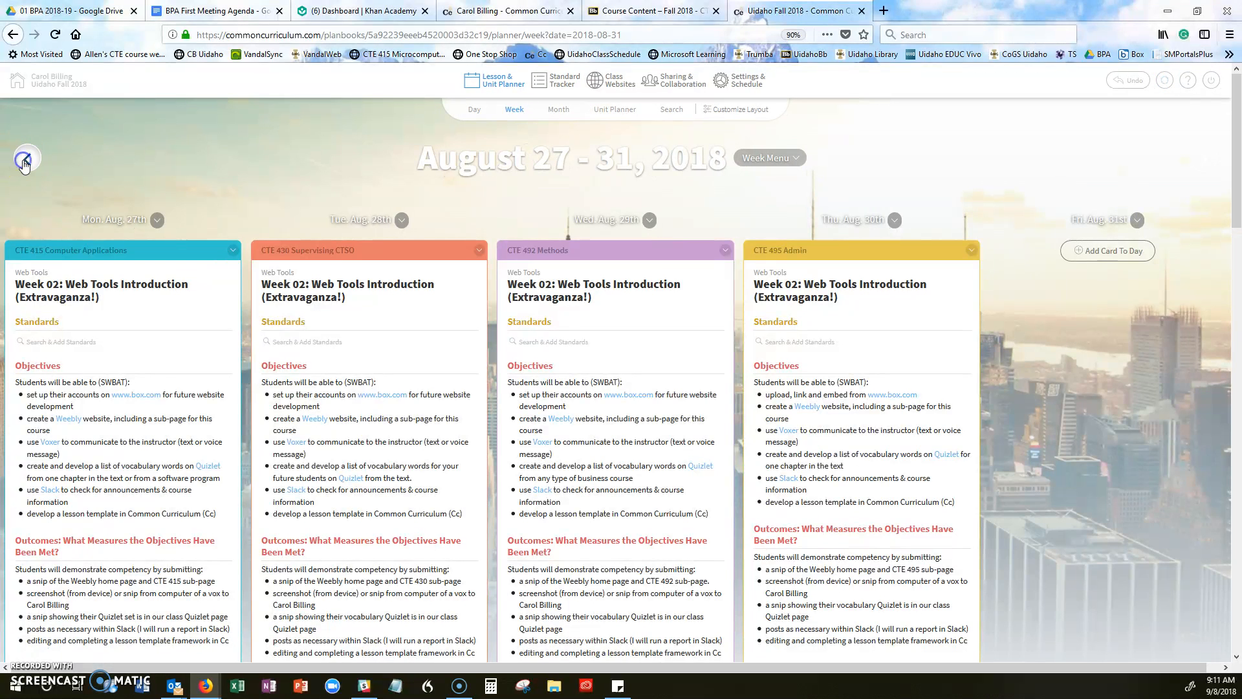
{"action": "left_click", "coordinate": [24, 158]}
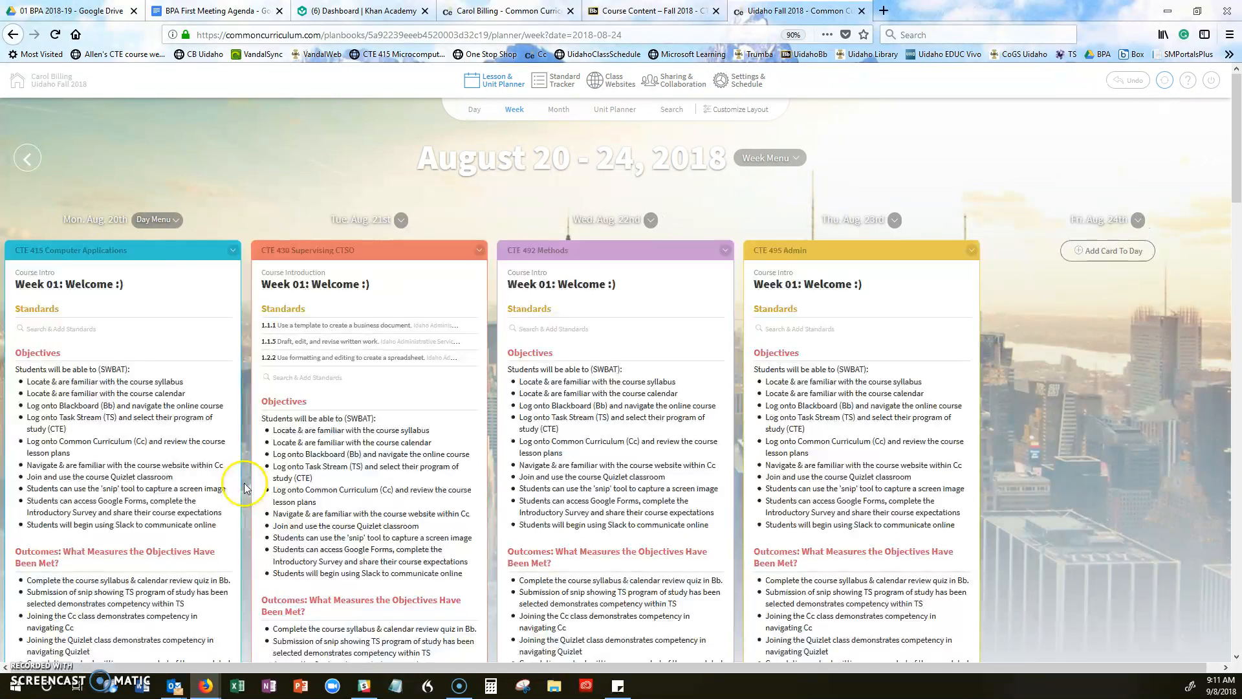
- Scroll down to the CTE 415 Computer Applications card's Objectives section
{"action": "scroll", "scroll_direction": "down", "scroll_amount": 3}
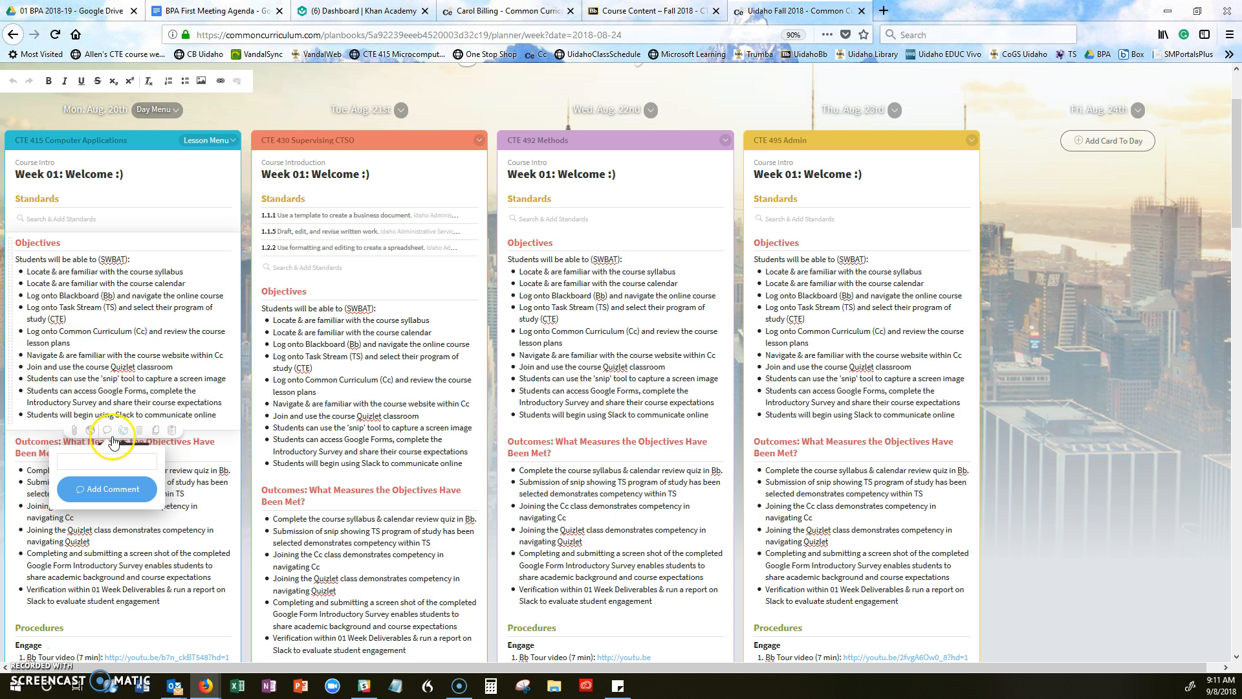
{"action": "mouse_move", "coordinate": [100, 355]}
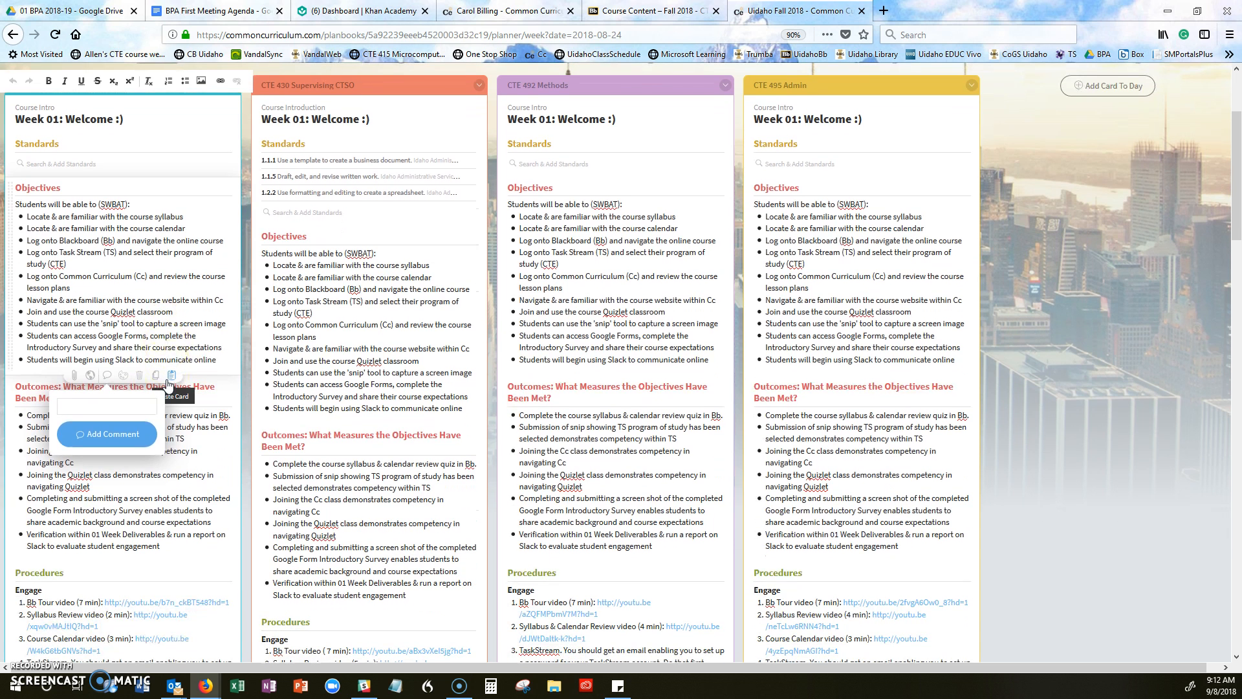
{"action": "scroll", "scroll_direction": "down", "scroll_amount": 3}
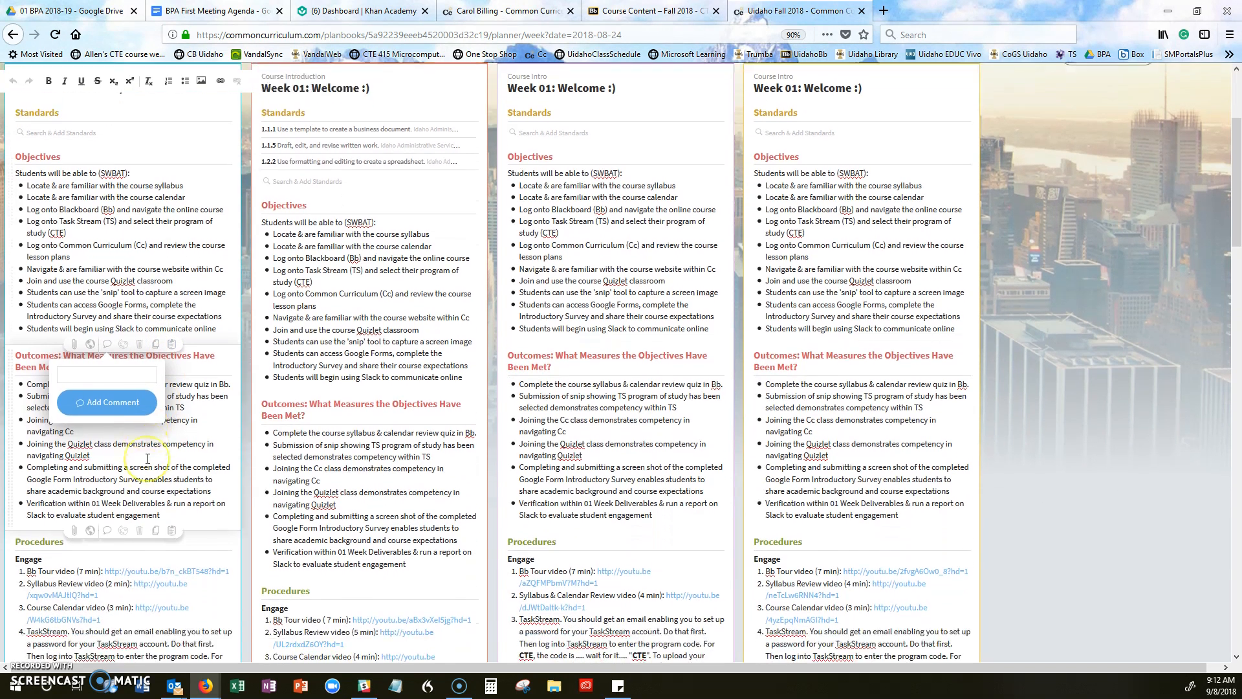
{"action": "scroll", "scroll_direction": "down", "scroll_amount": 3}
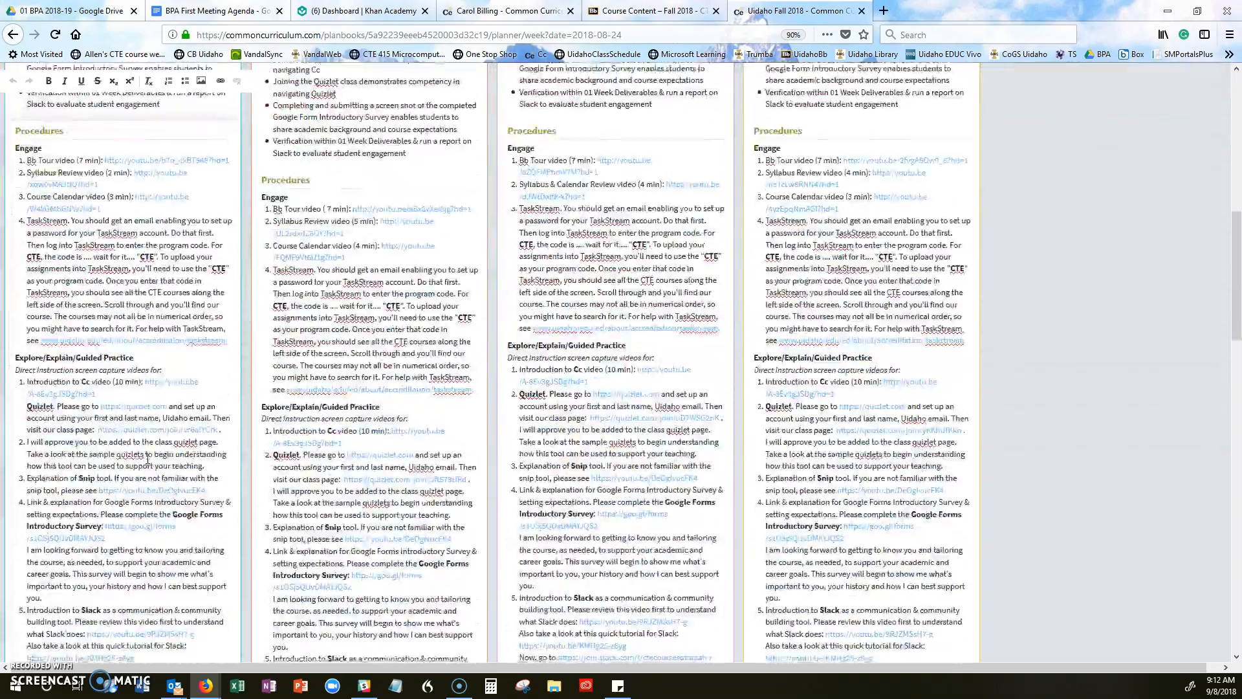
{"action": "scroll", "scroll_direction": "down", "scroll_amount": 3}
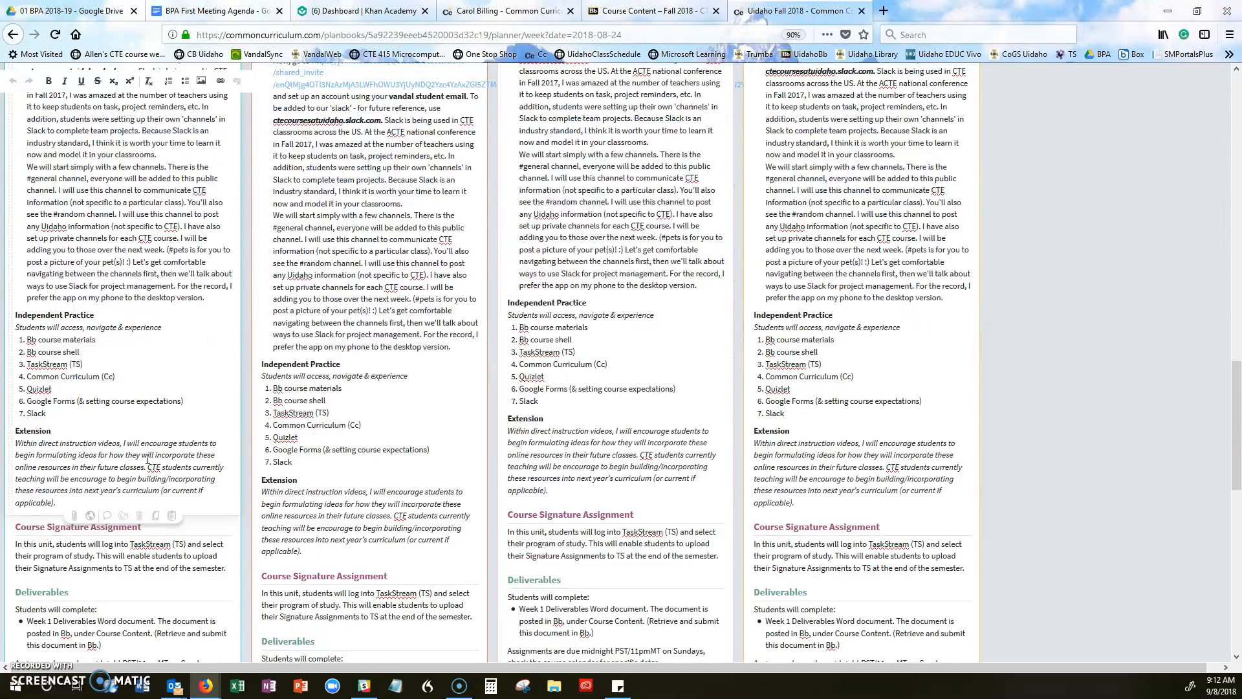
{"action": "scroll", "scroll_direction": "down", "scroll_amount": 3}
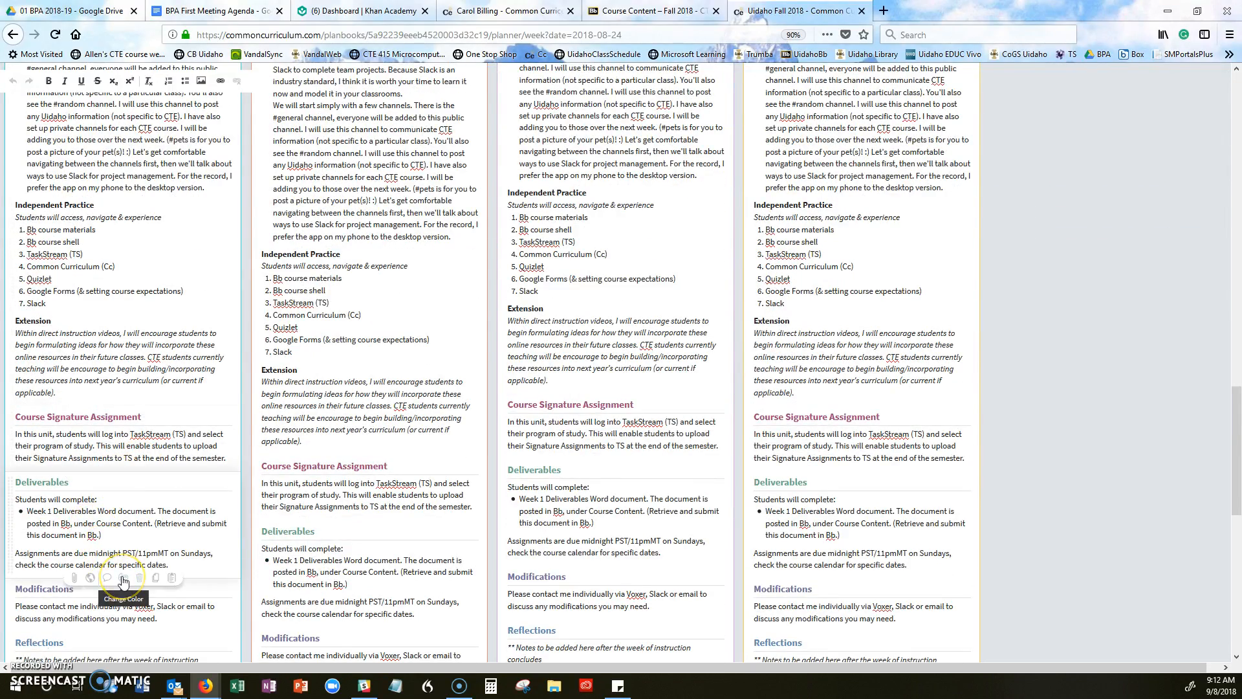
{"action": "scroll", "scroll_direction": "down", "scroll_amount": 3}
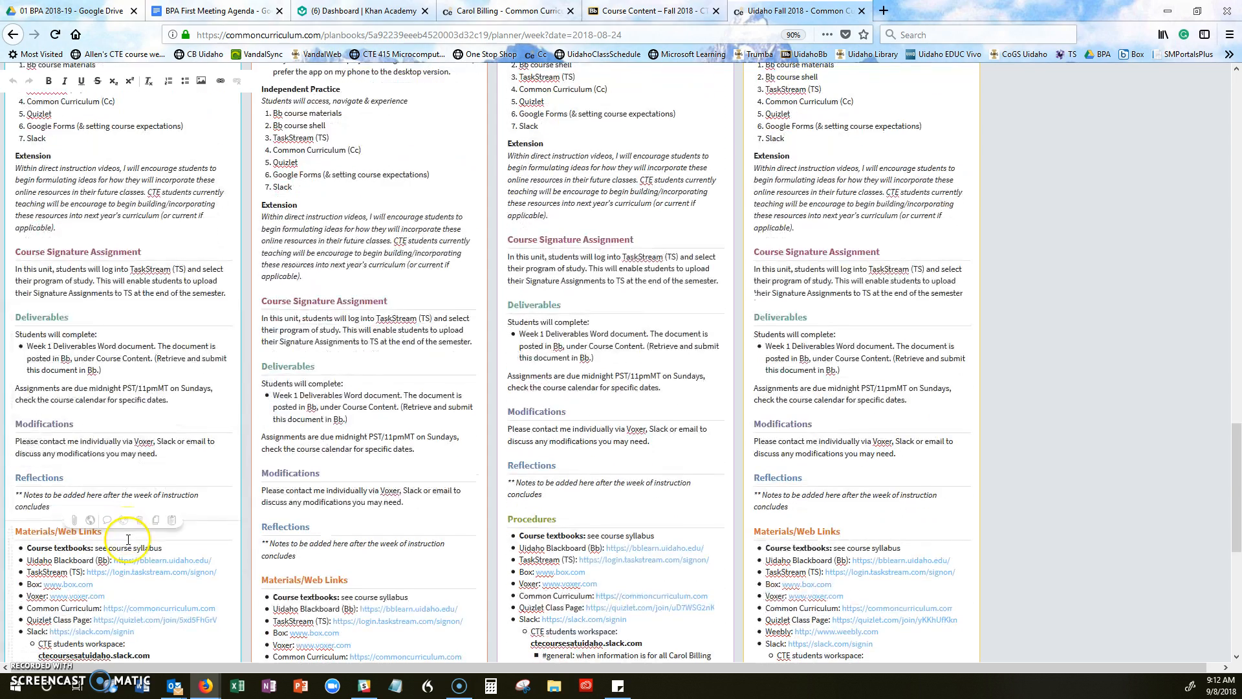
{"action": "scroll", "scroll_direction": "down", "scroll_amount": 3}
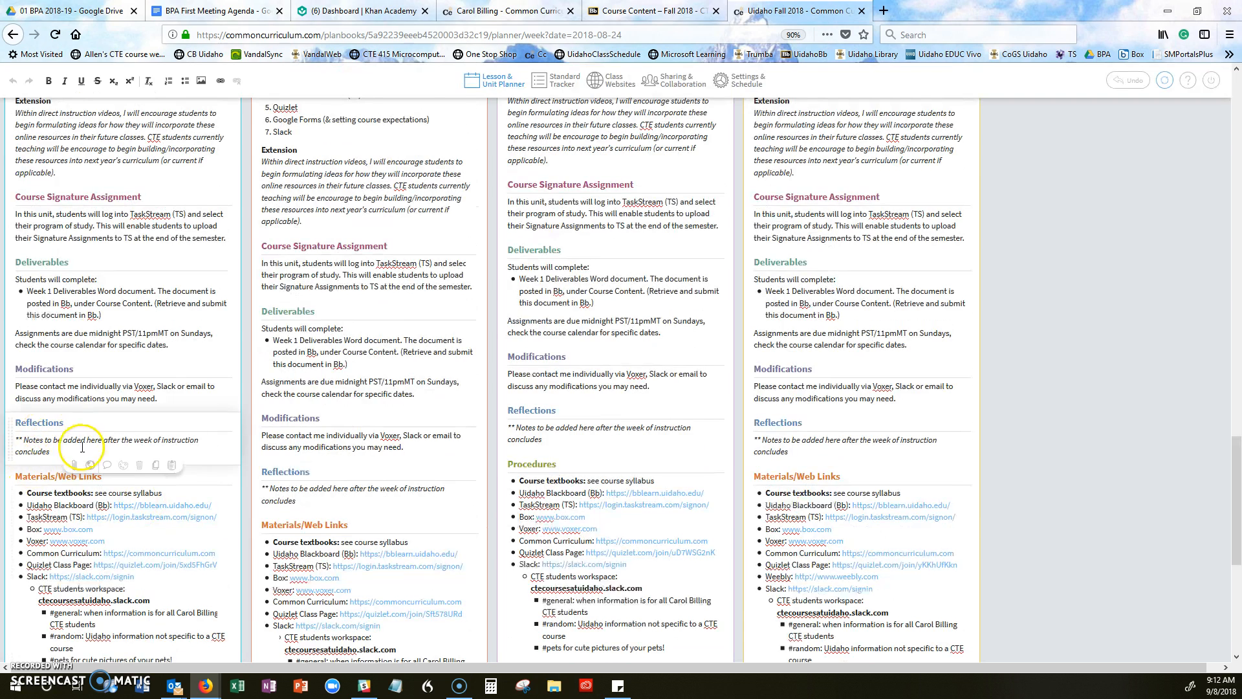
{"action": "mouse_move", "coordinate": [238, 475]}
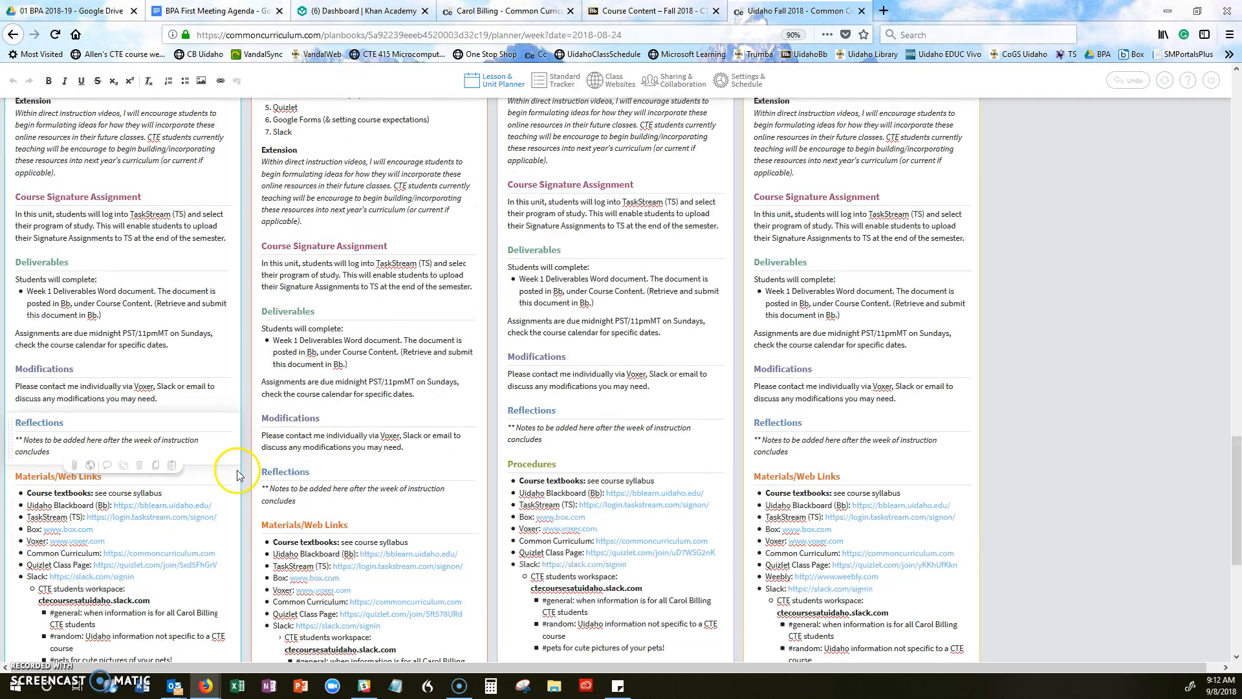
{"action": "mouse_move", "coordinate": [220, 479]}
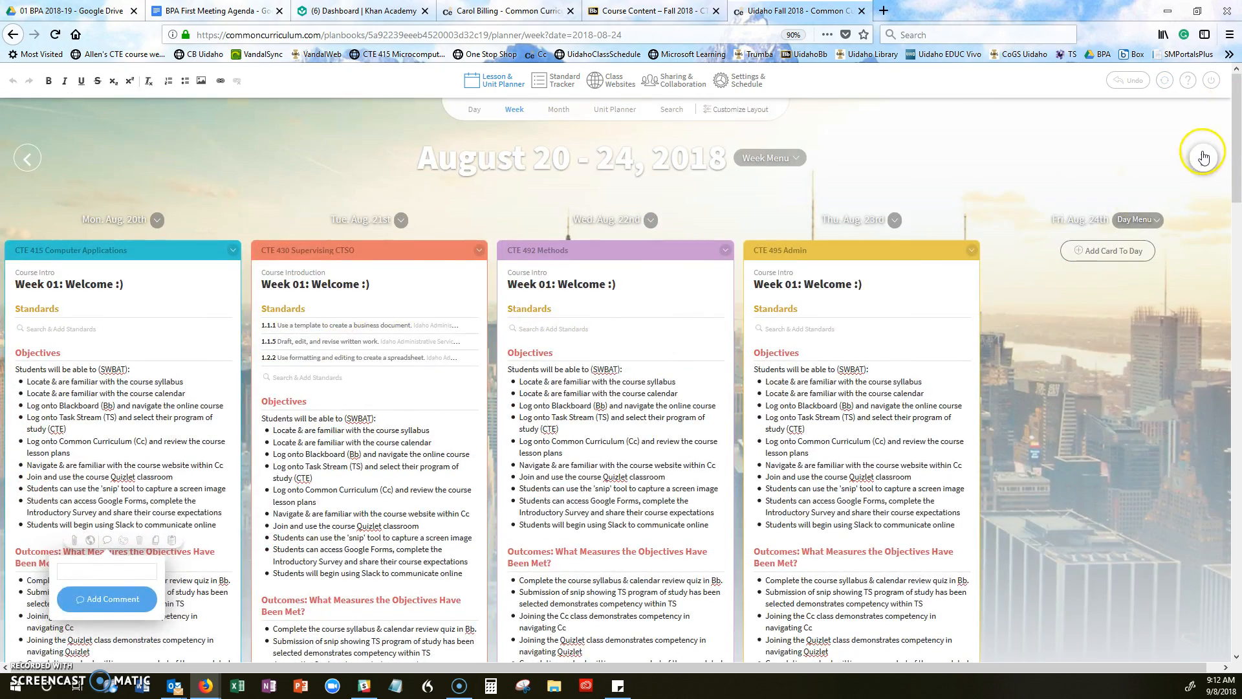
- Advance the planner two weeks past August 27–31 to later lesson cards
{"action": "left_click", "coordinate": [1204, 156]}
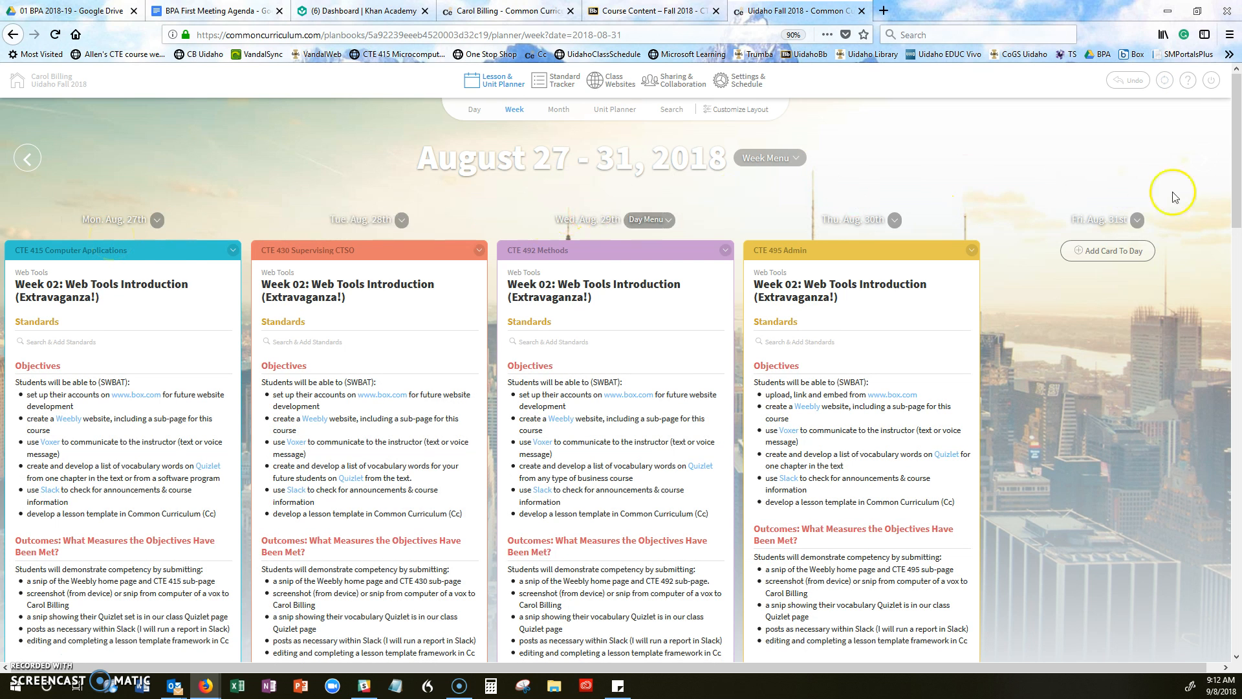
{"action": "left_click", "coordinate": [1215, 158]}
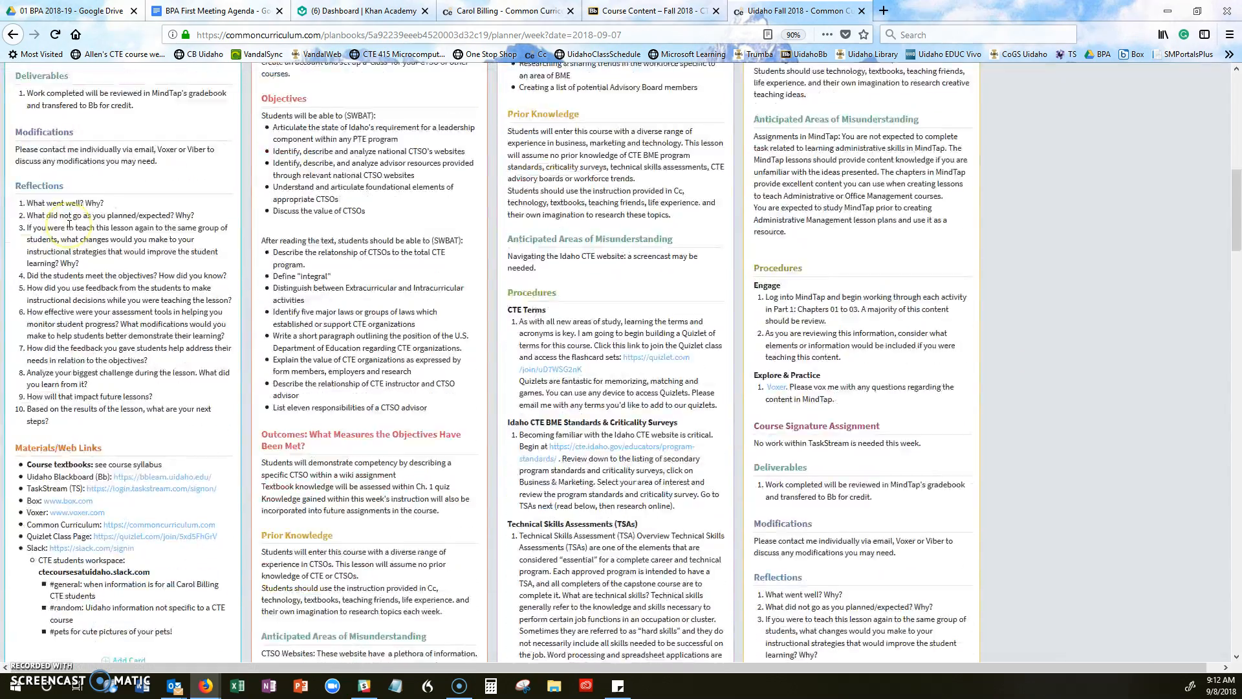
{"action": "scroll", "scroll_direction": "down", "scroll_amount": 3}
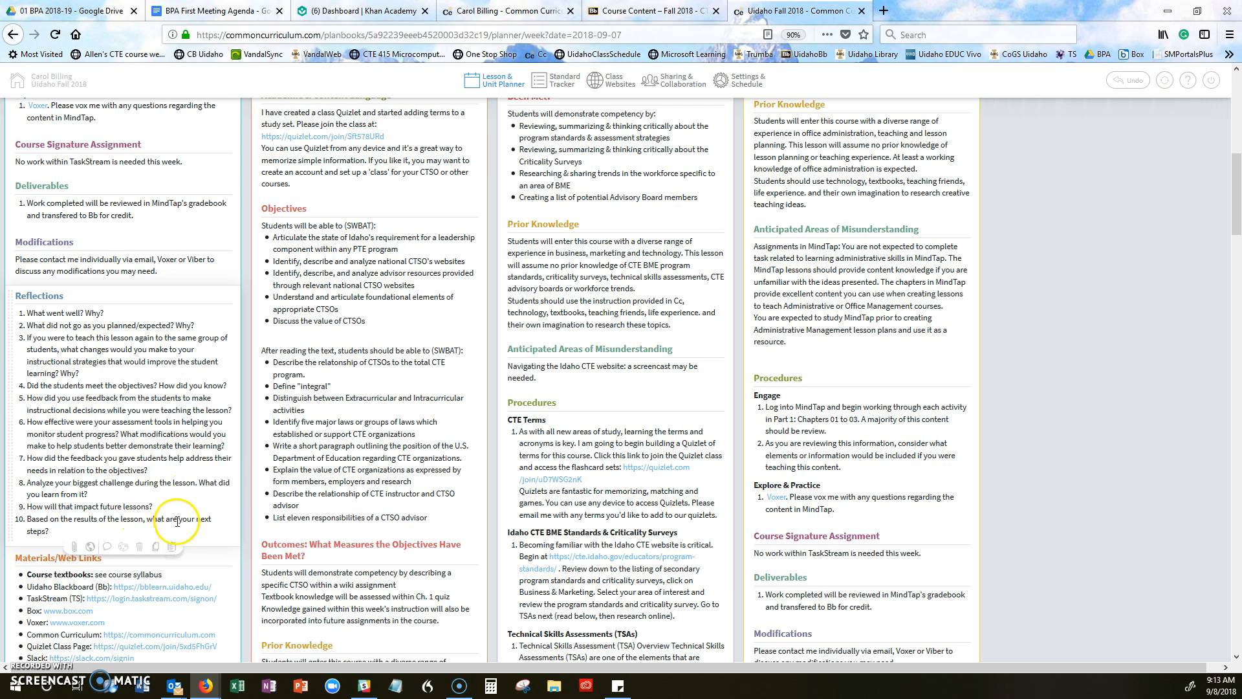
{"action": "mouse_move", "coordinate": [29, 643]}
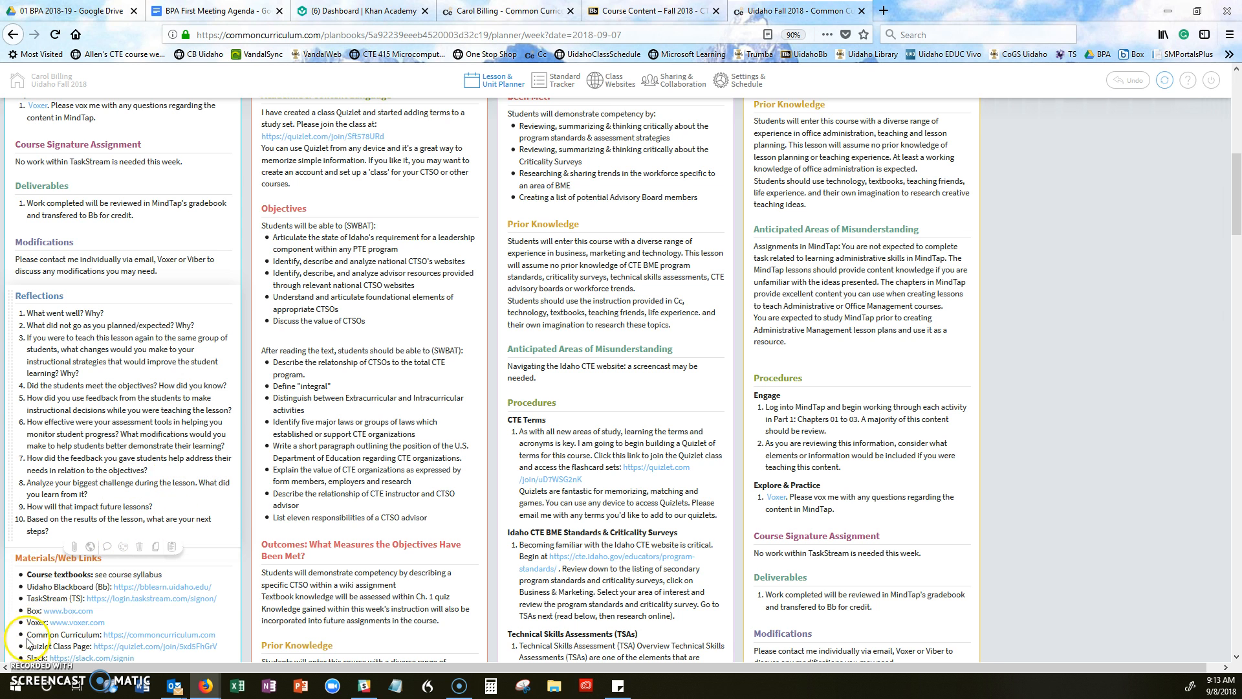